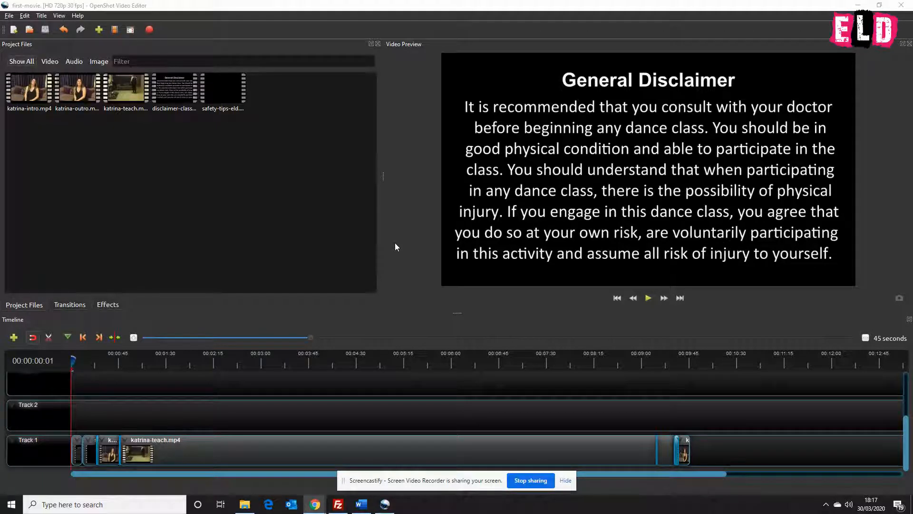
pyautogui.moveTo(393, 320)
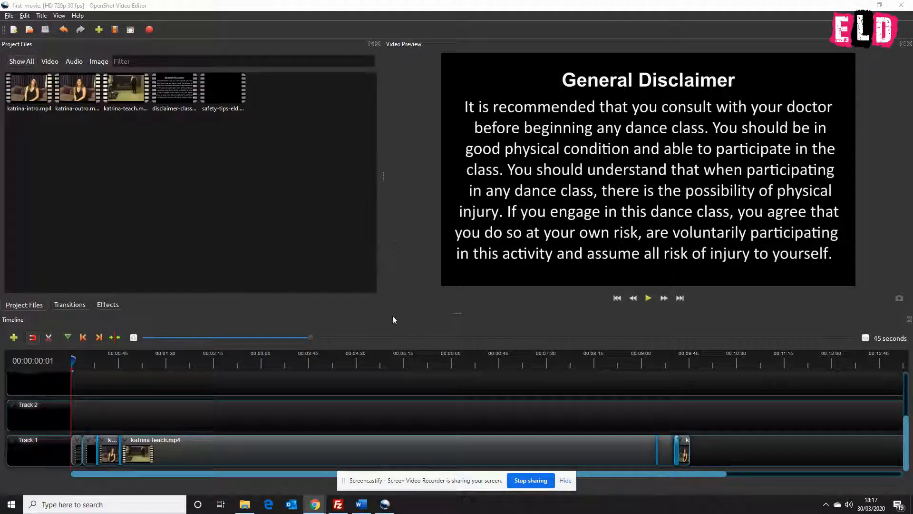
# Preview the finished timeline, playing and pausing the teaching clip.
pyautogui.click(648, 298)
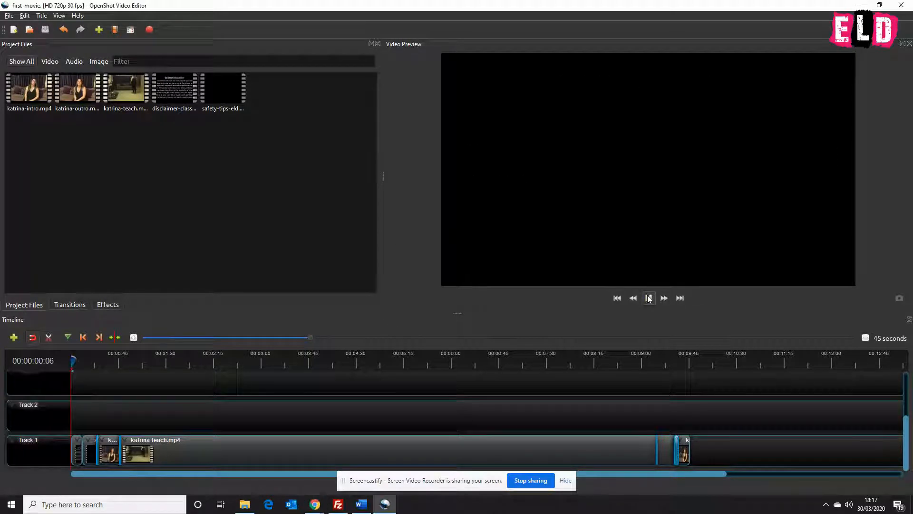
pyautogui.click(648, 298)
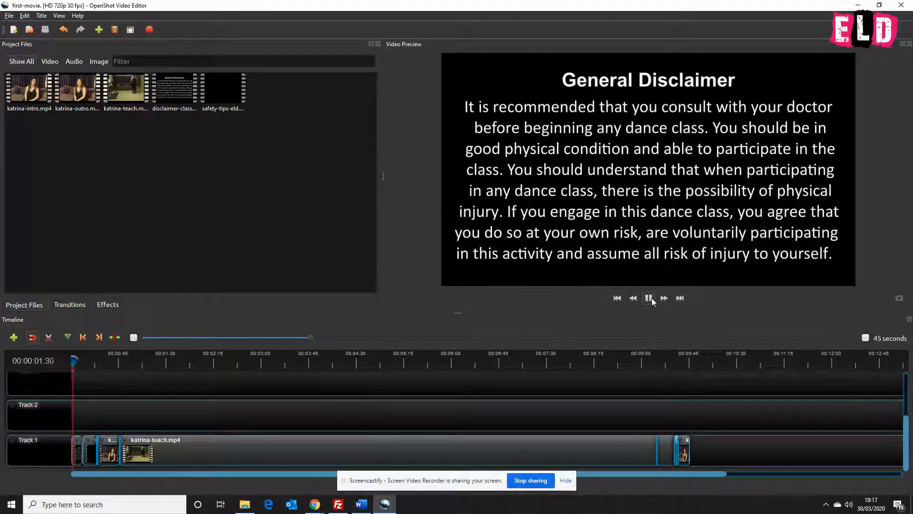
pyautogui.click(648, 297)
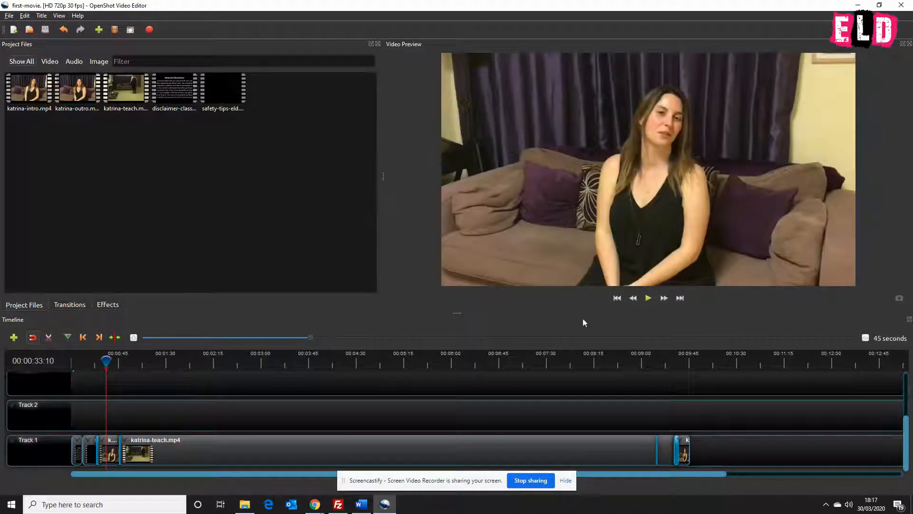
pyautogui.click(648, 298)
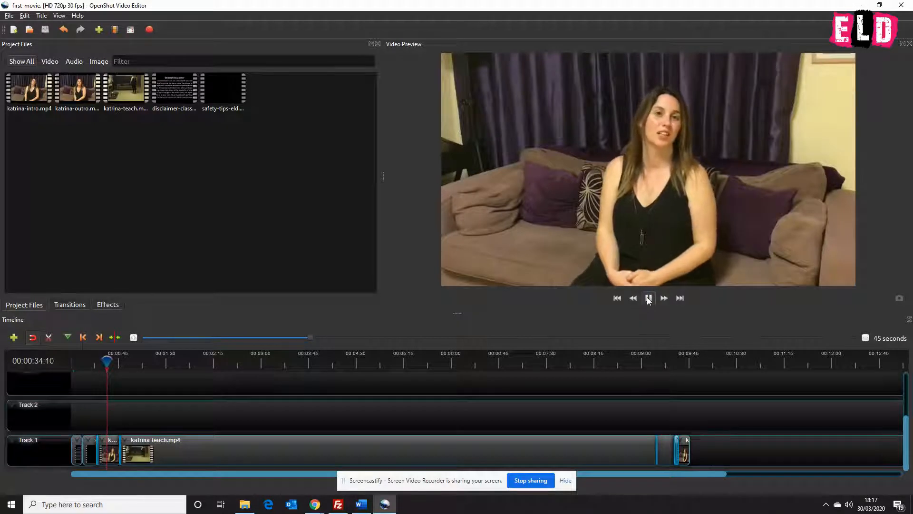
pyautogui.click(648, 298)
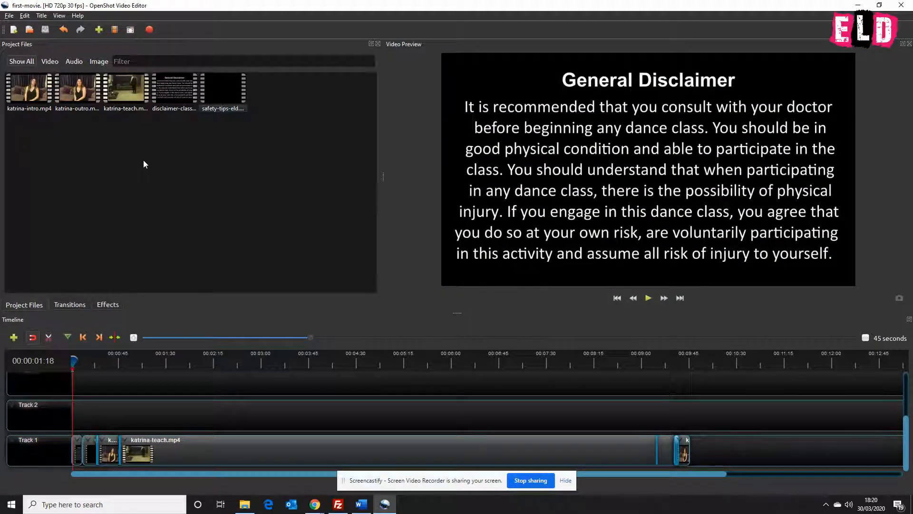
# Bring up the video export settings and confirm the file name reads 'first-movie' with an MP4 target.
pyautogui.click(9, 15)
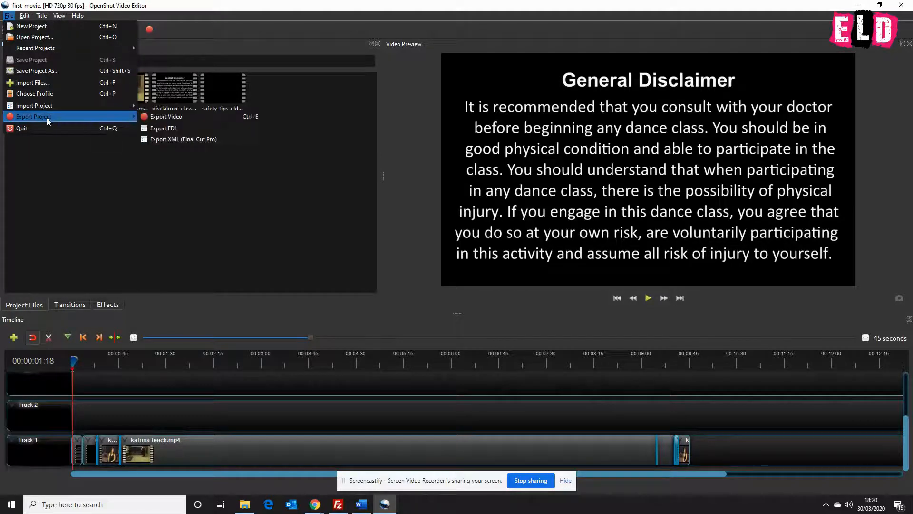
pyautogui.moveTo(166, 116)
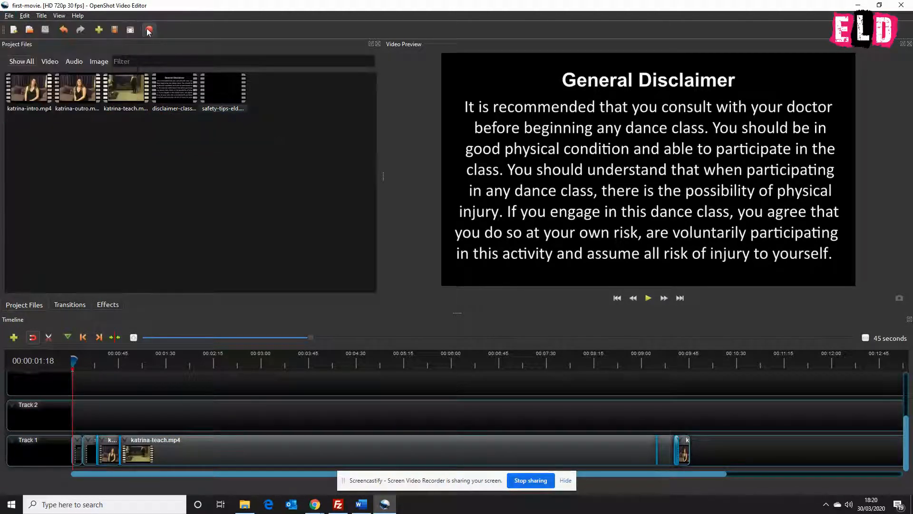
pyautogui.click(149, 29)
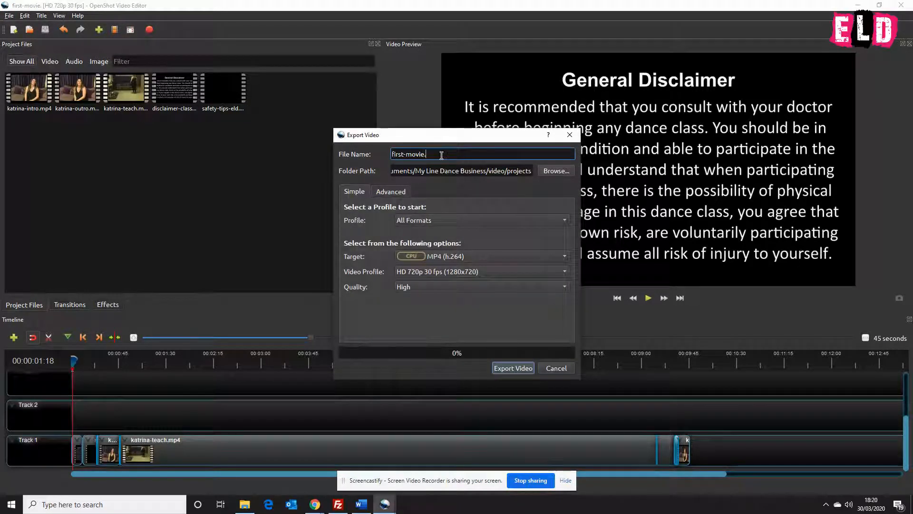
pyautogui.tripleClick(434, 154)
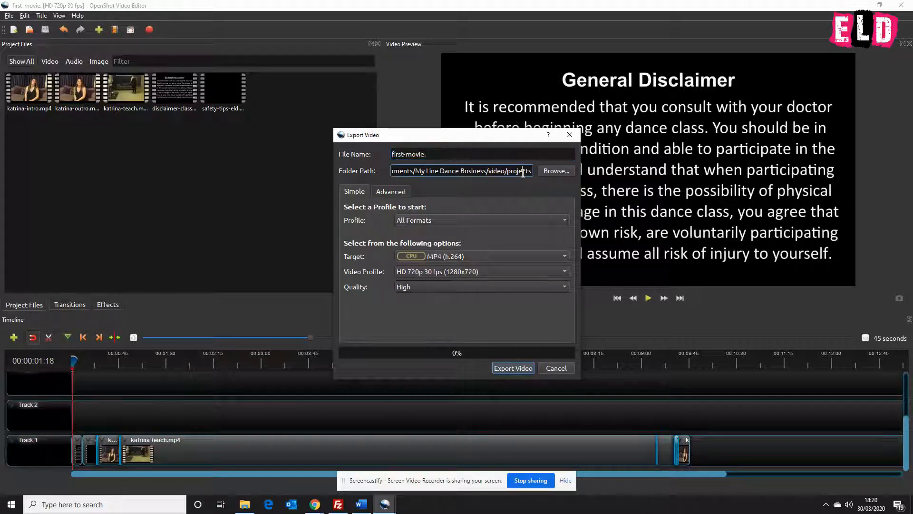
# Set the export destination to the video/completed folder inside My Line Dance Business.
pyautogui.click(554, 171)
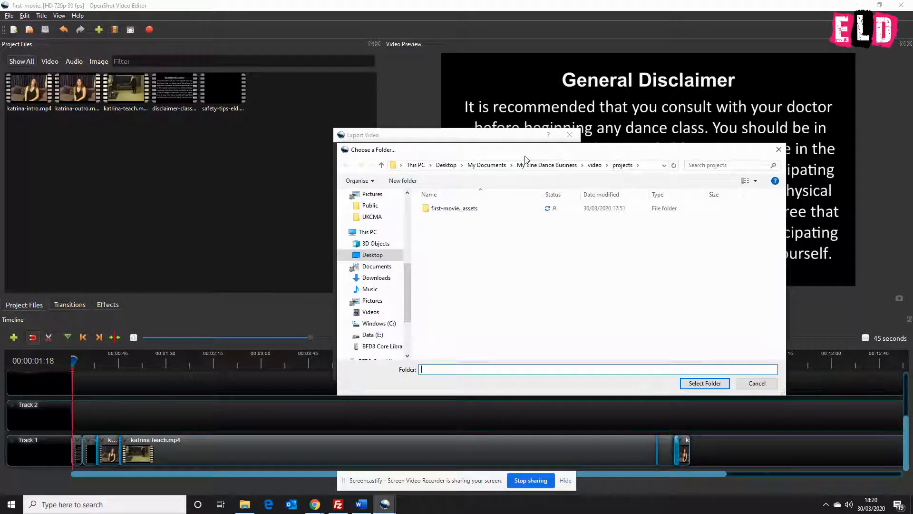
pyautogui.click(546, 165)
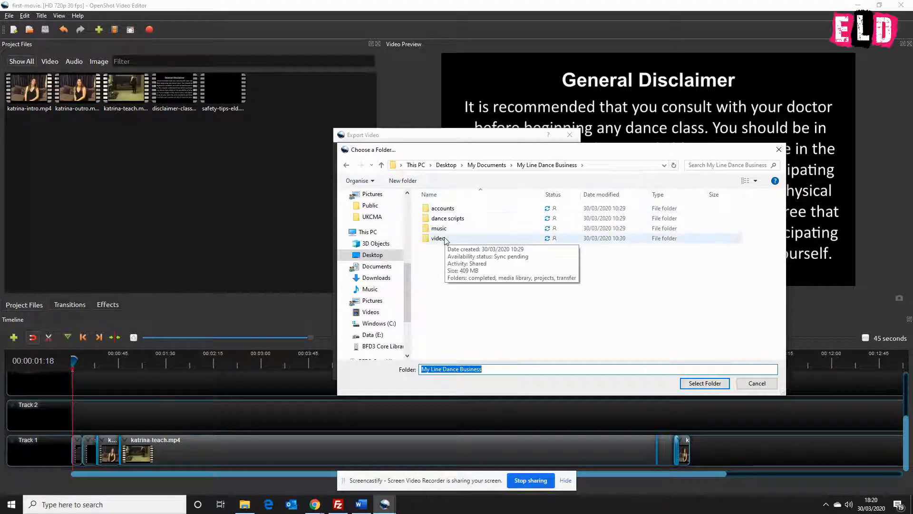
pyautogui.doubleClick(439, 238)
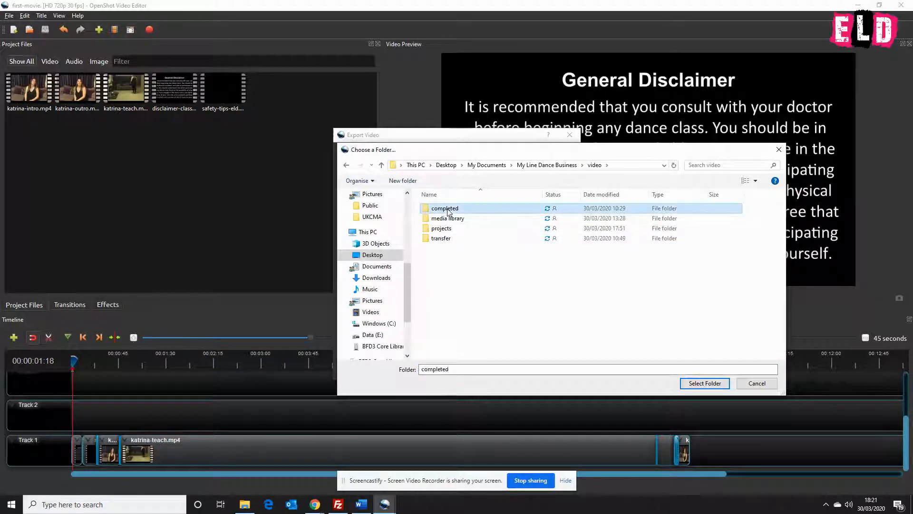
pyautogui.moveTo(444, 208)
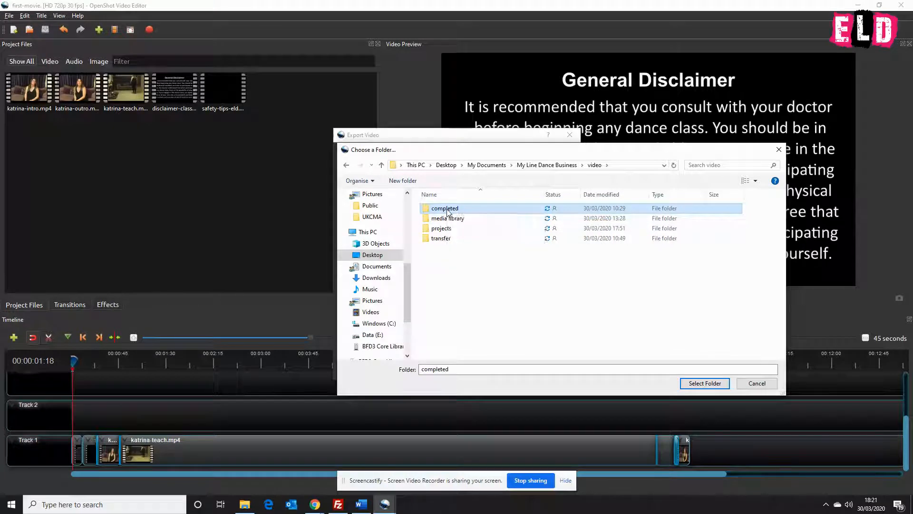
pyautogui.doubleClick(445, 208)
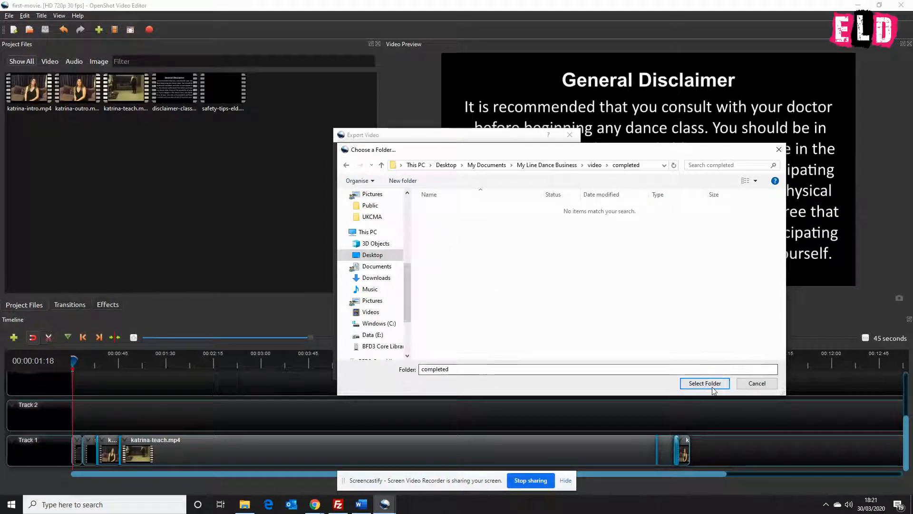
pyautogui.click(704, 383)
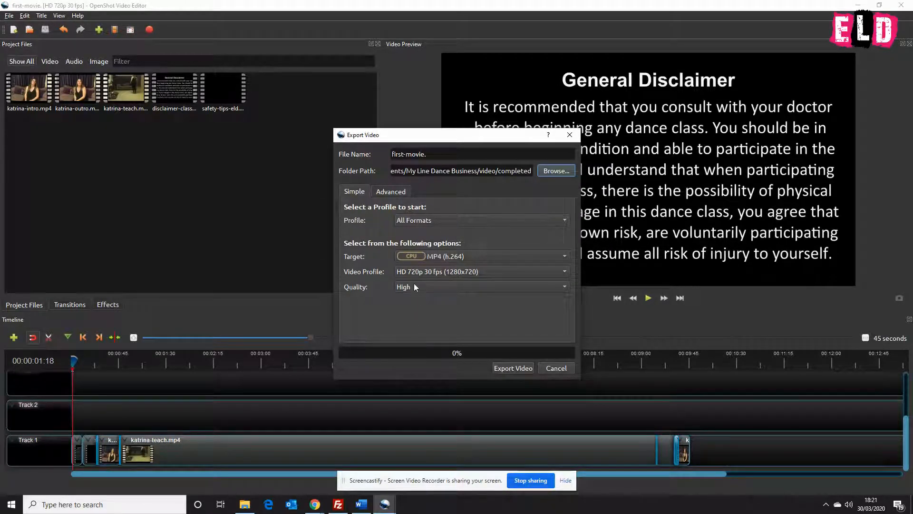
pyautogui.moveTo(438, 294)
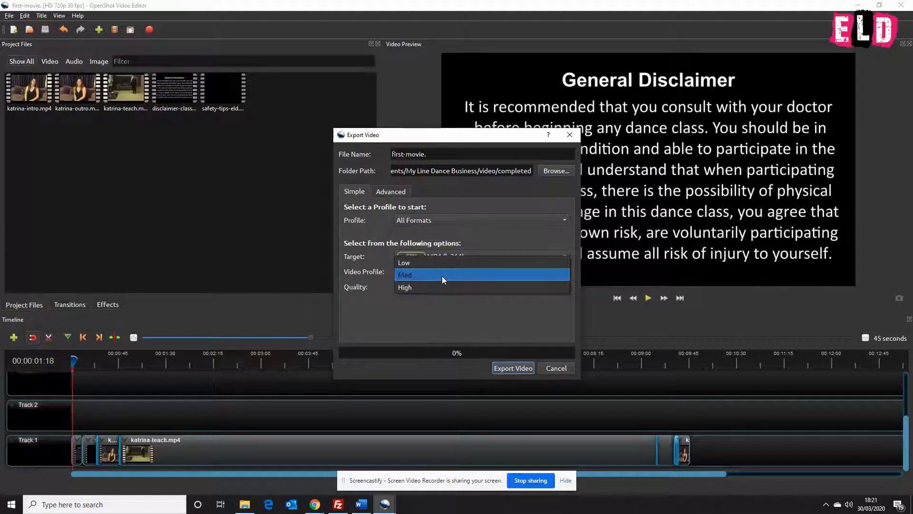
# Set export quality to Med and start rendering first-movie as MP4.
pyautogui.click(405, 274)
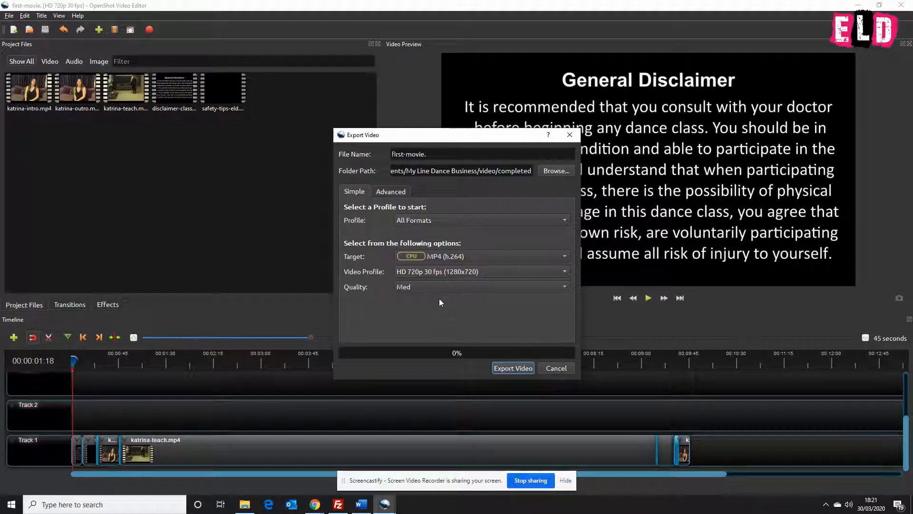
pyautogui.moveTo(441, 289)
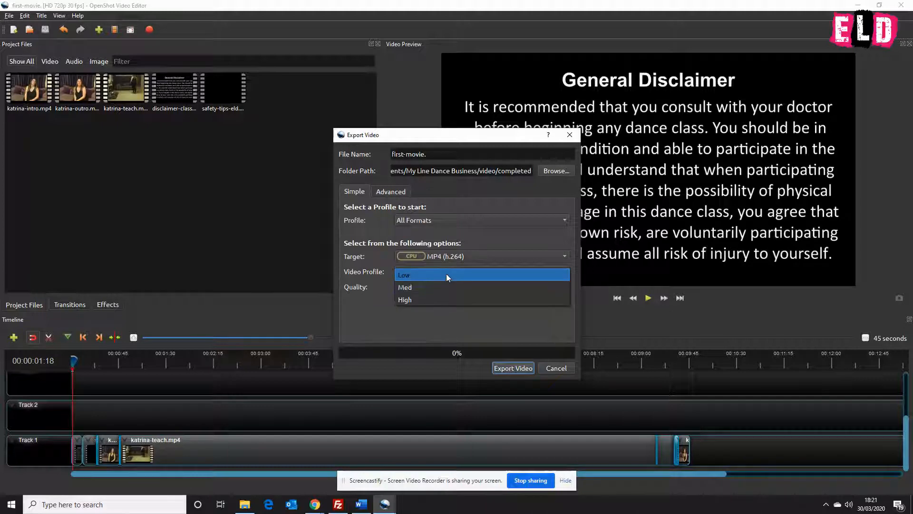
pyautogui.moveTo(408, 288)
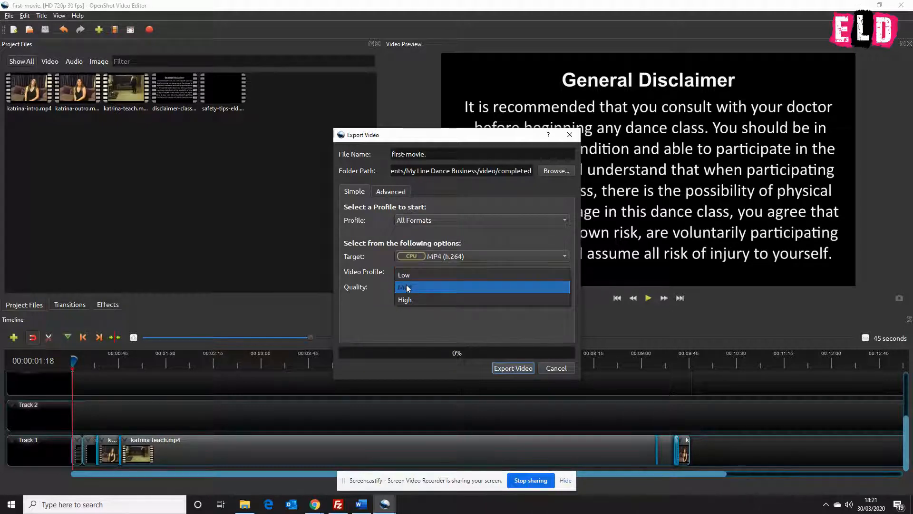
pyautogui.click(406, 286)
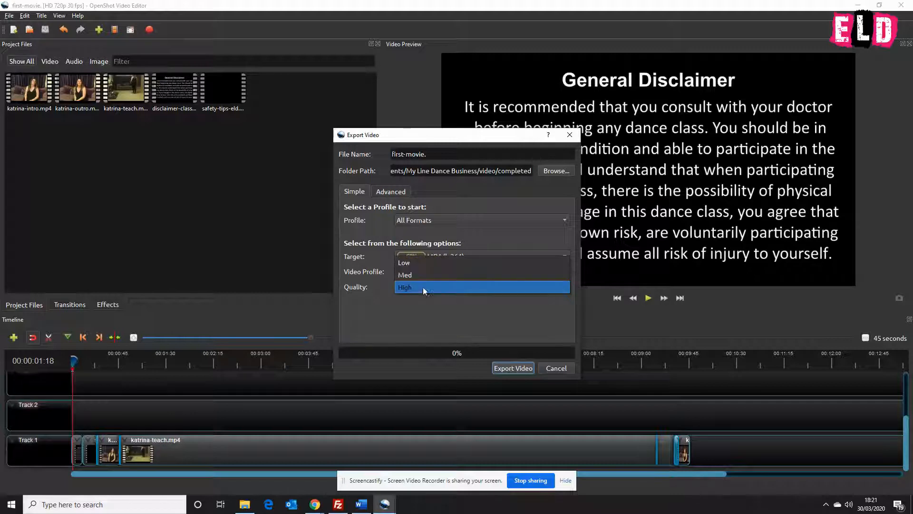
pyautogui.click(403, 274)
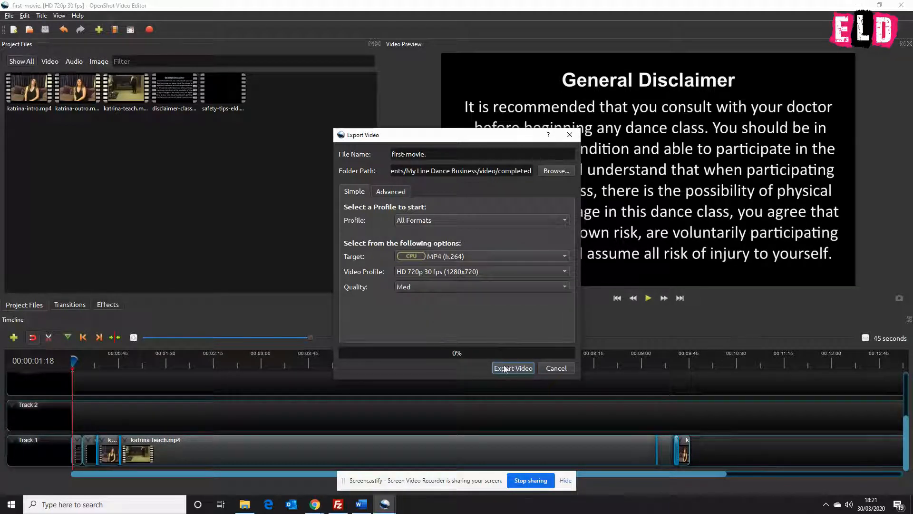
pyautogui.click(513, 368)
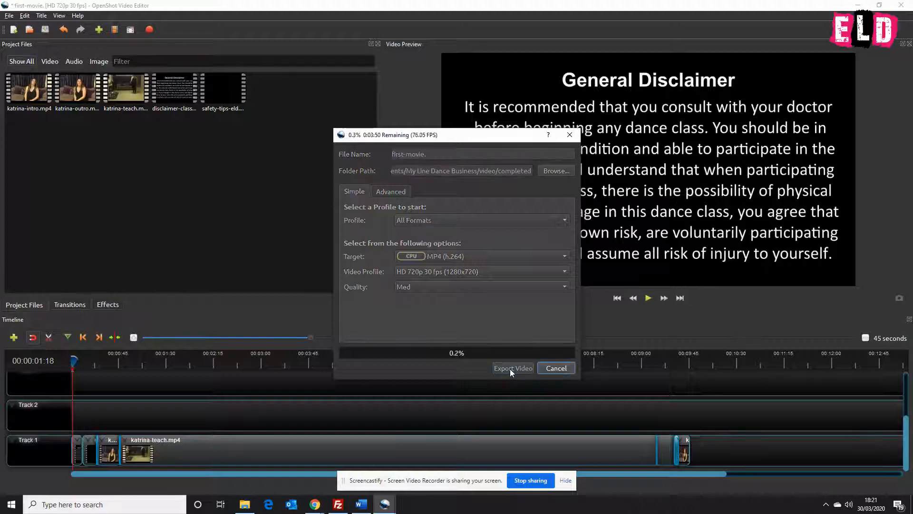